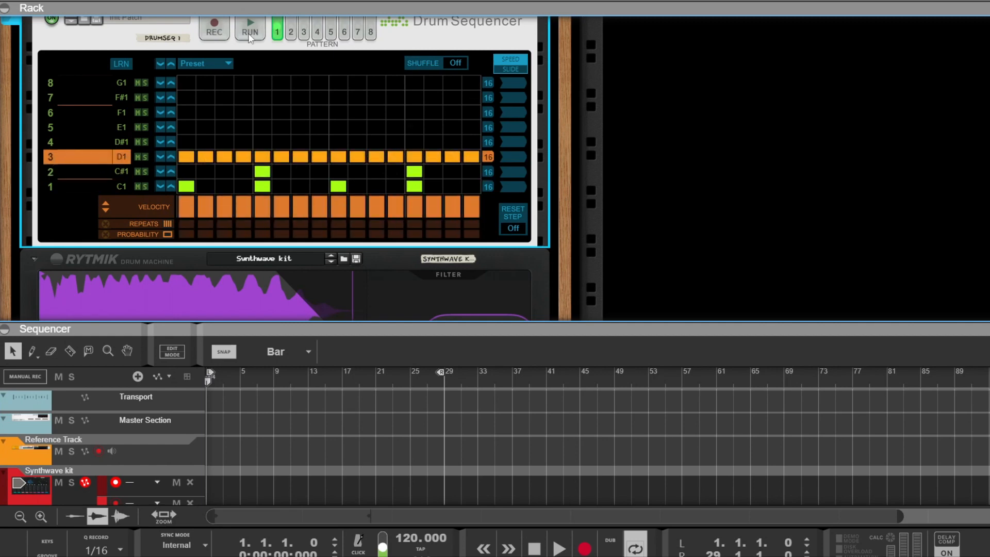
# - Start the Drum Sequencer running the D1 hi-hat step pattern
pyautogui.click(249, 32)
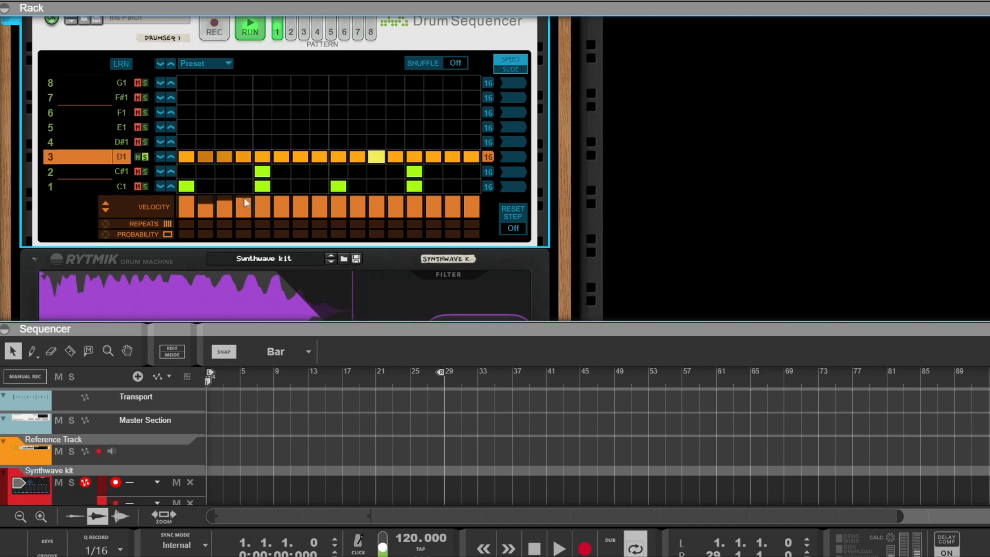
# - Reset the D1 step velocities to full and send the pattern to the Synthwave kit track
pyautogui.moveTo(246, 203); pyautogui.dragTo(476, 207)
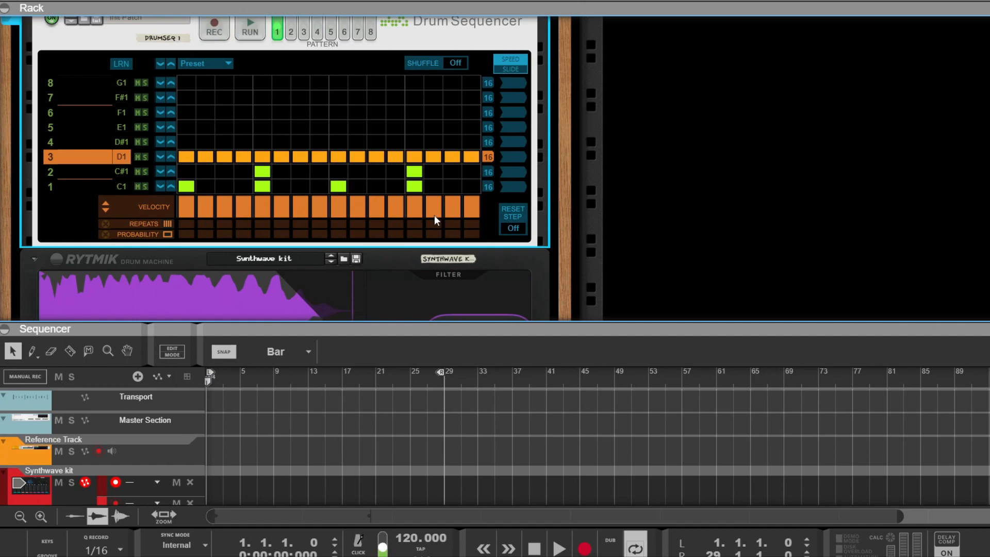
pyautogui.moveTo(422, 214)
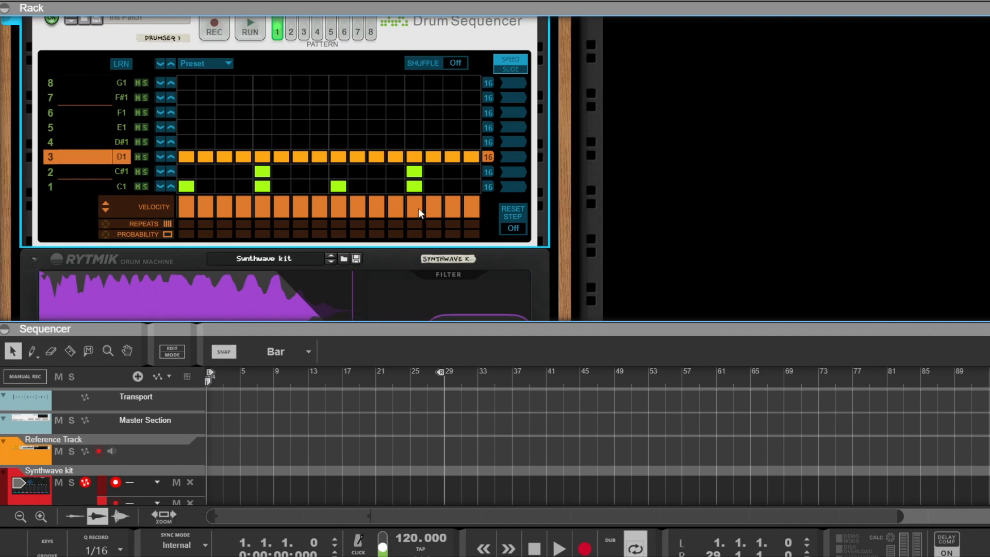
pyautogui.click(499, 35)
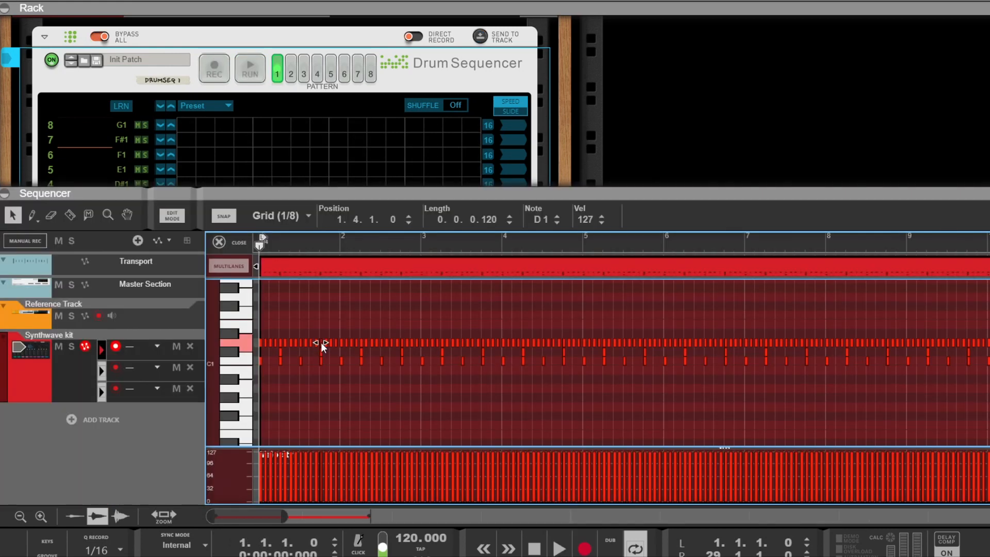
# - Select all hi-hat notes and open the Tool Window for Random 24% note velocity
pyautogui.rightClick(322, 346)
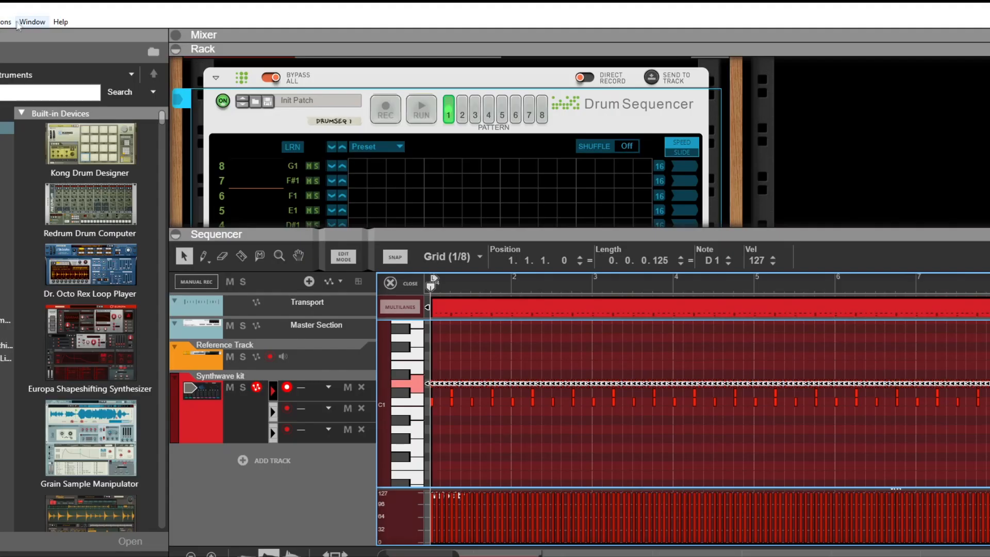
pyautogui.click(32, 22)
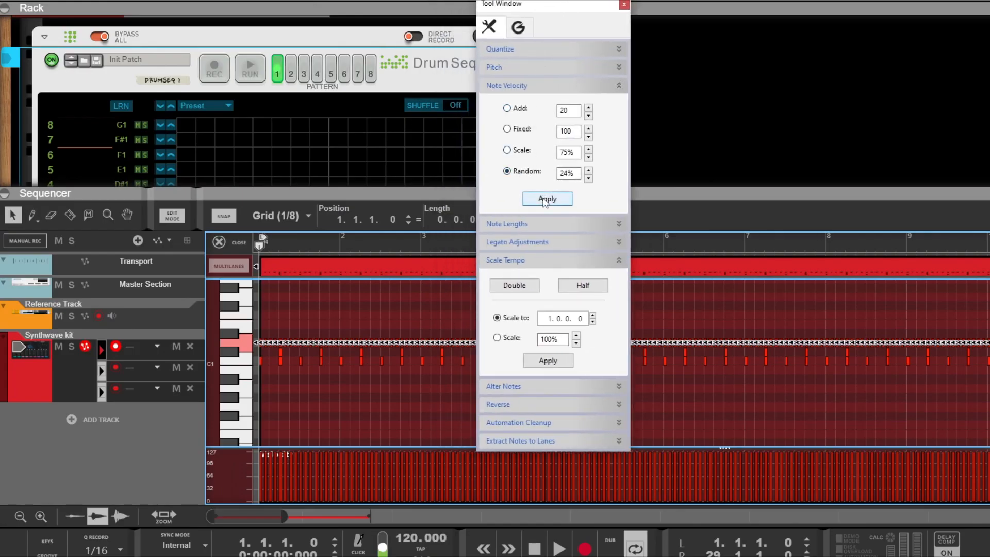
# - Apply random note velocity to the hi-hat notes three times, then close the Tool Window
pyautogui.click(547, 199)
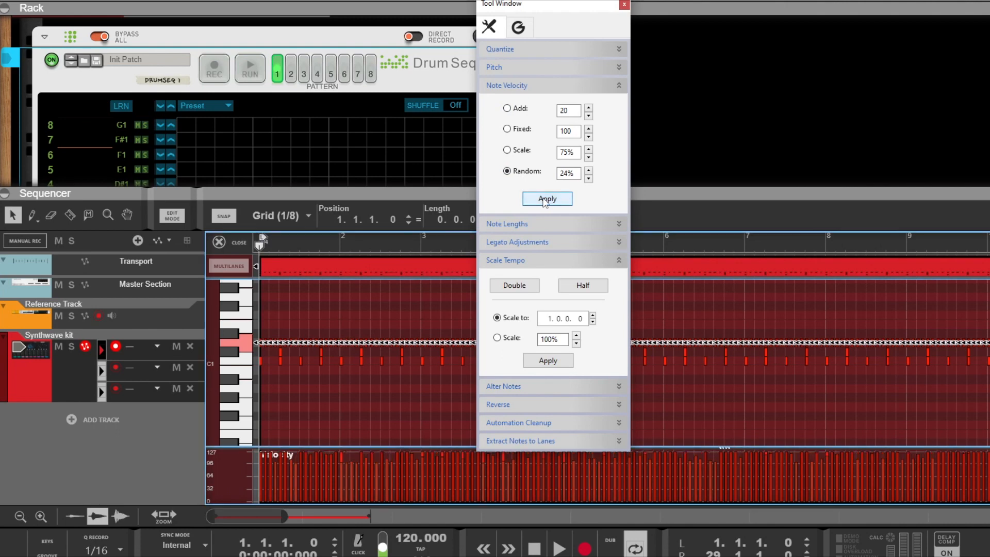
pyautogui.click(547, 198)
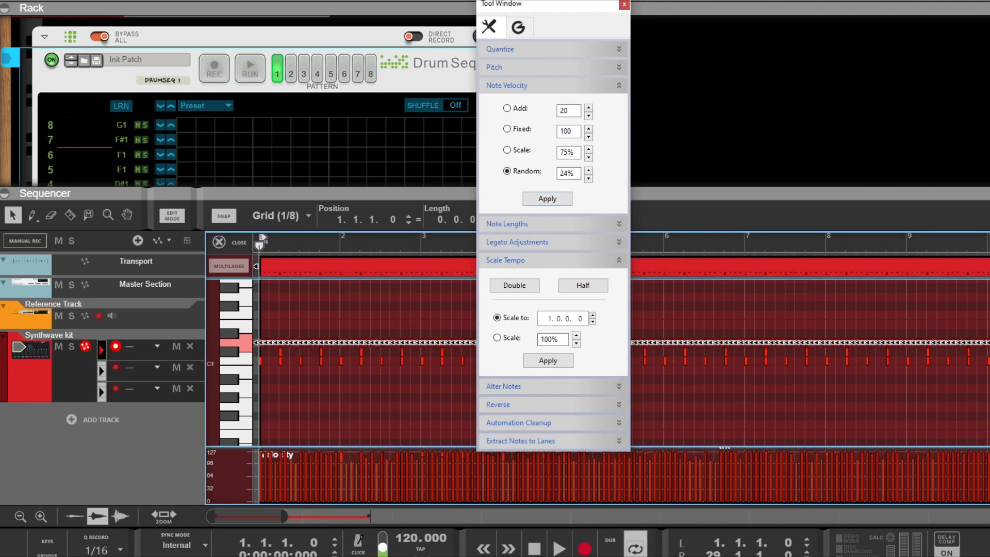
pyautogui.click(547, 198)
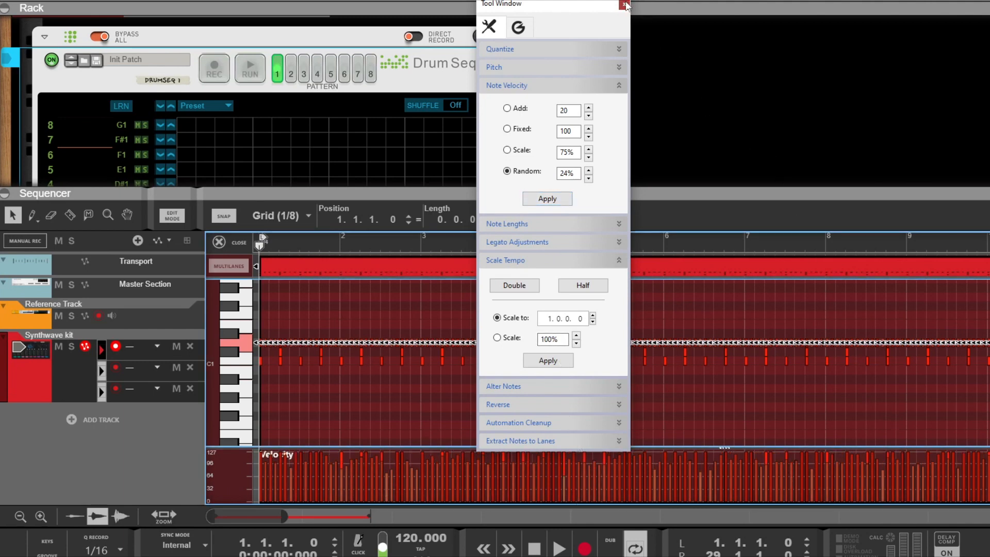
pyautogui.click(625, 5)
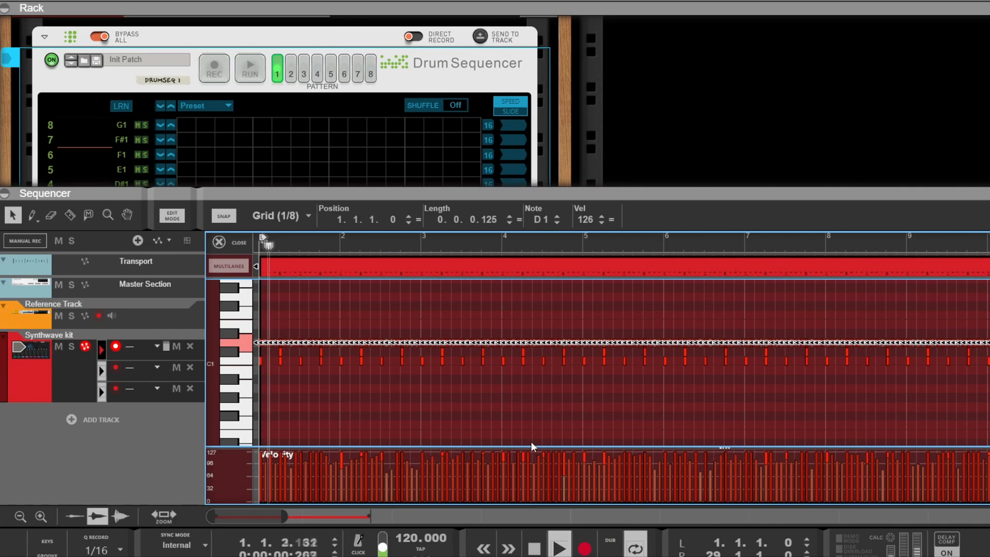